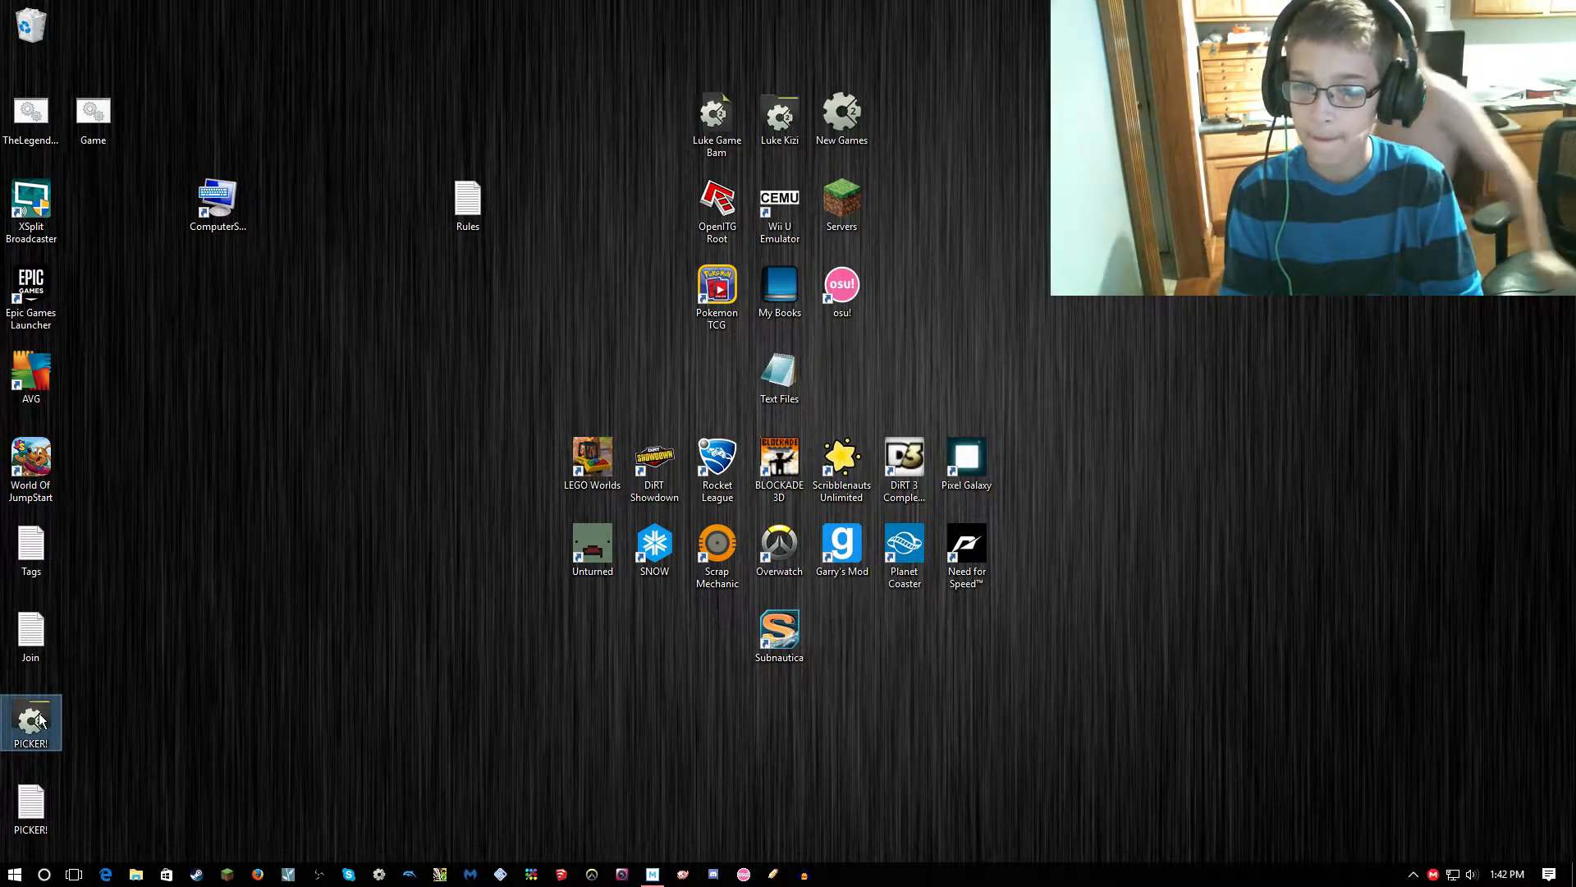
mouse_move(31, 722)
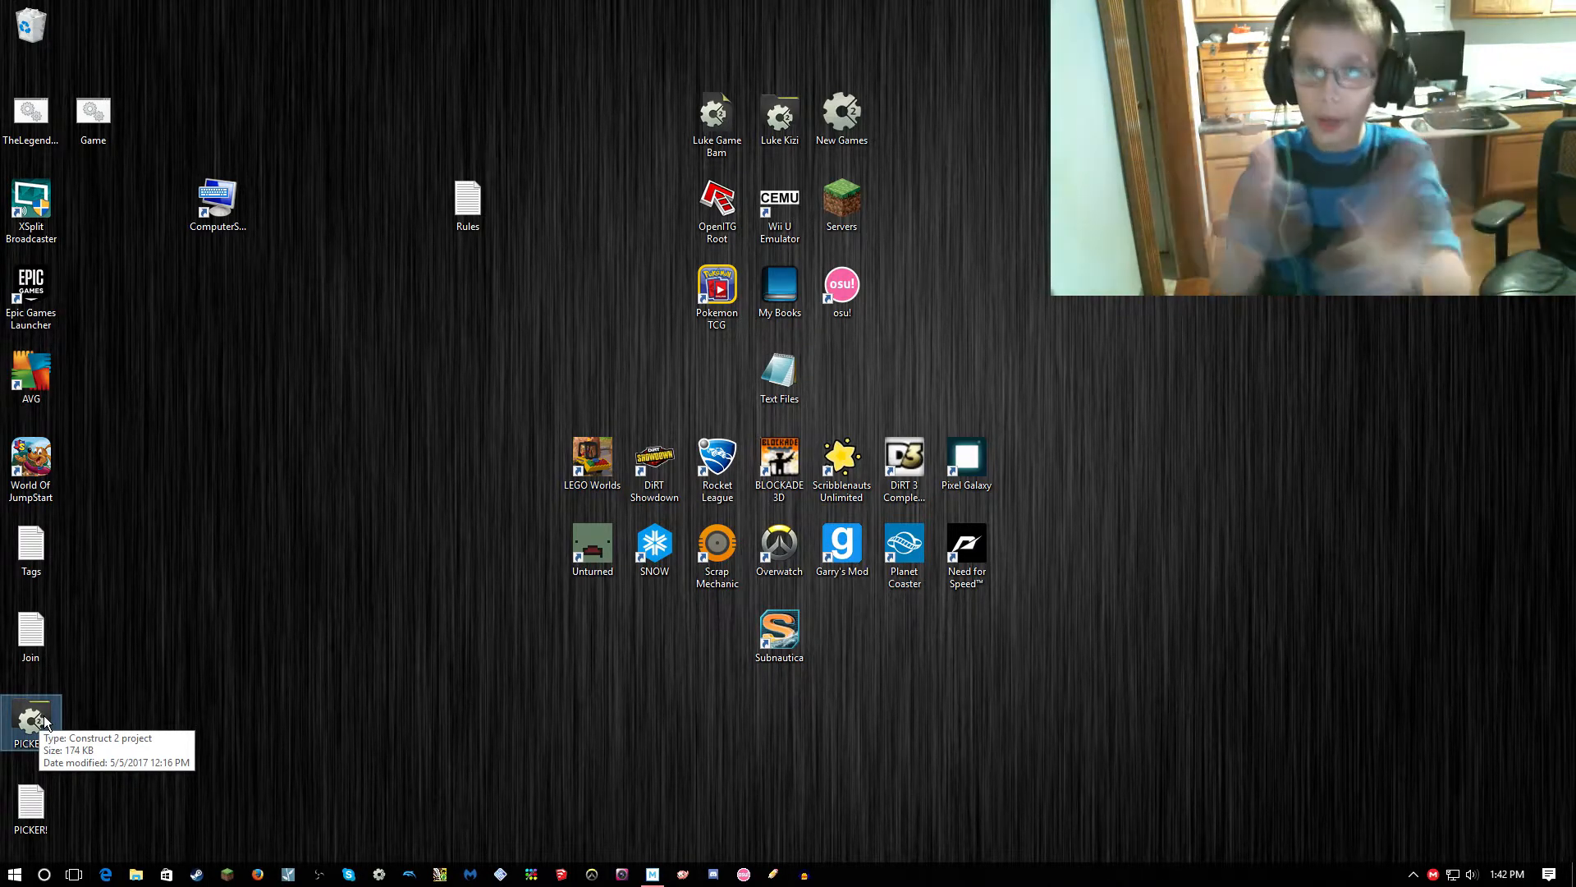
mouse_move(350, 557)
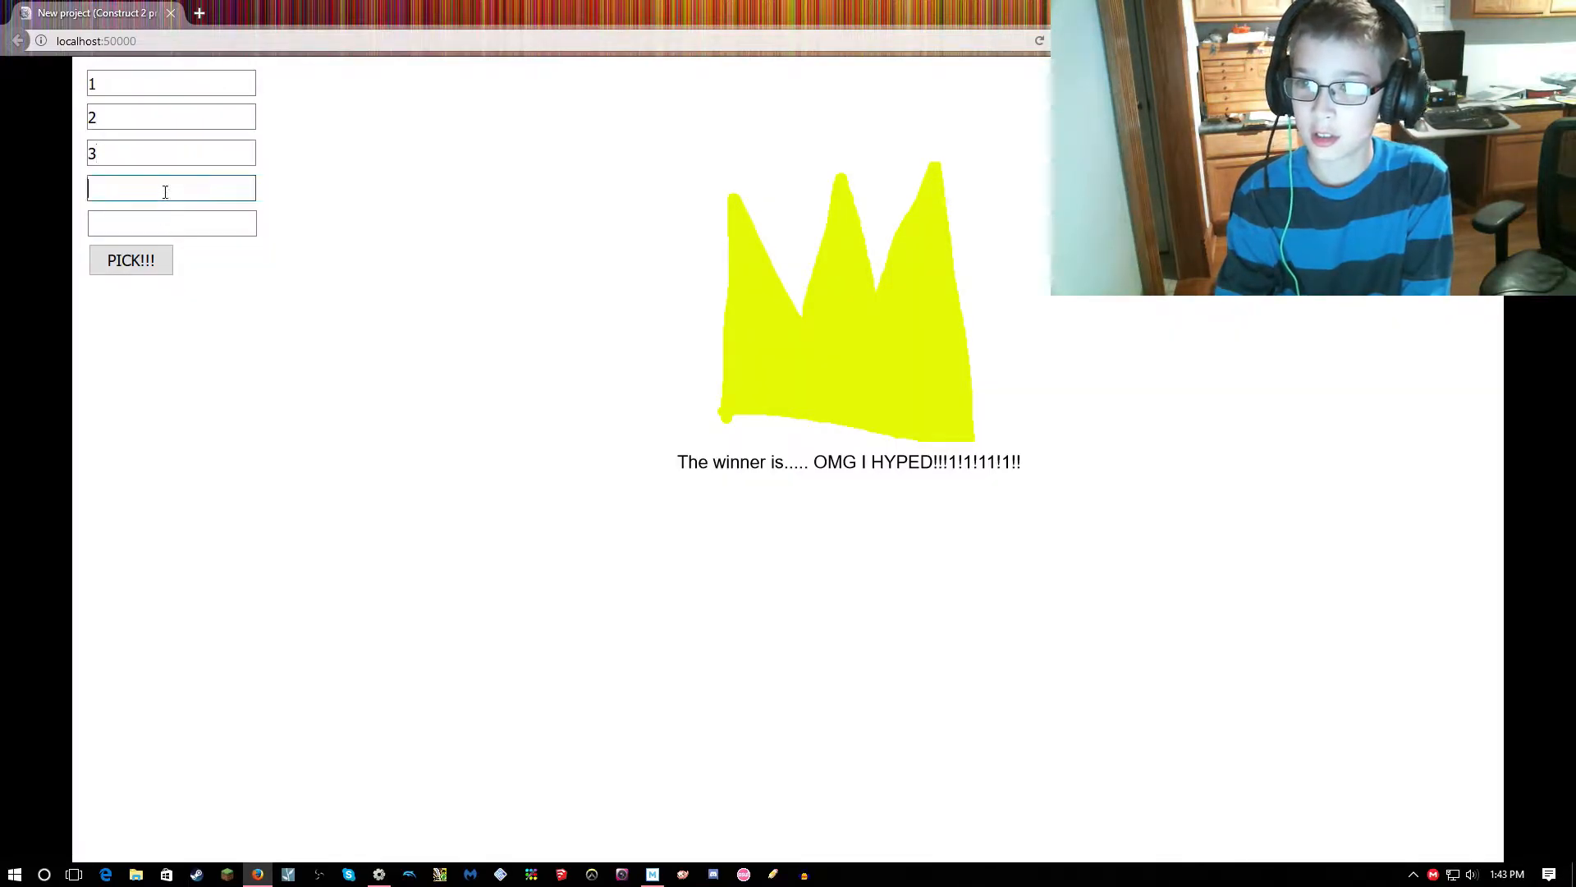
Enter 'ItsJLB' in the fourth contestant box of the picker preview.
click(130, 259)
text(ThePikach)
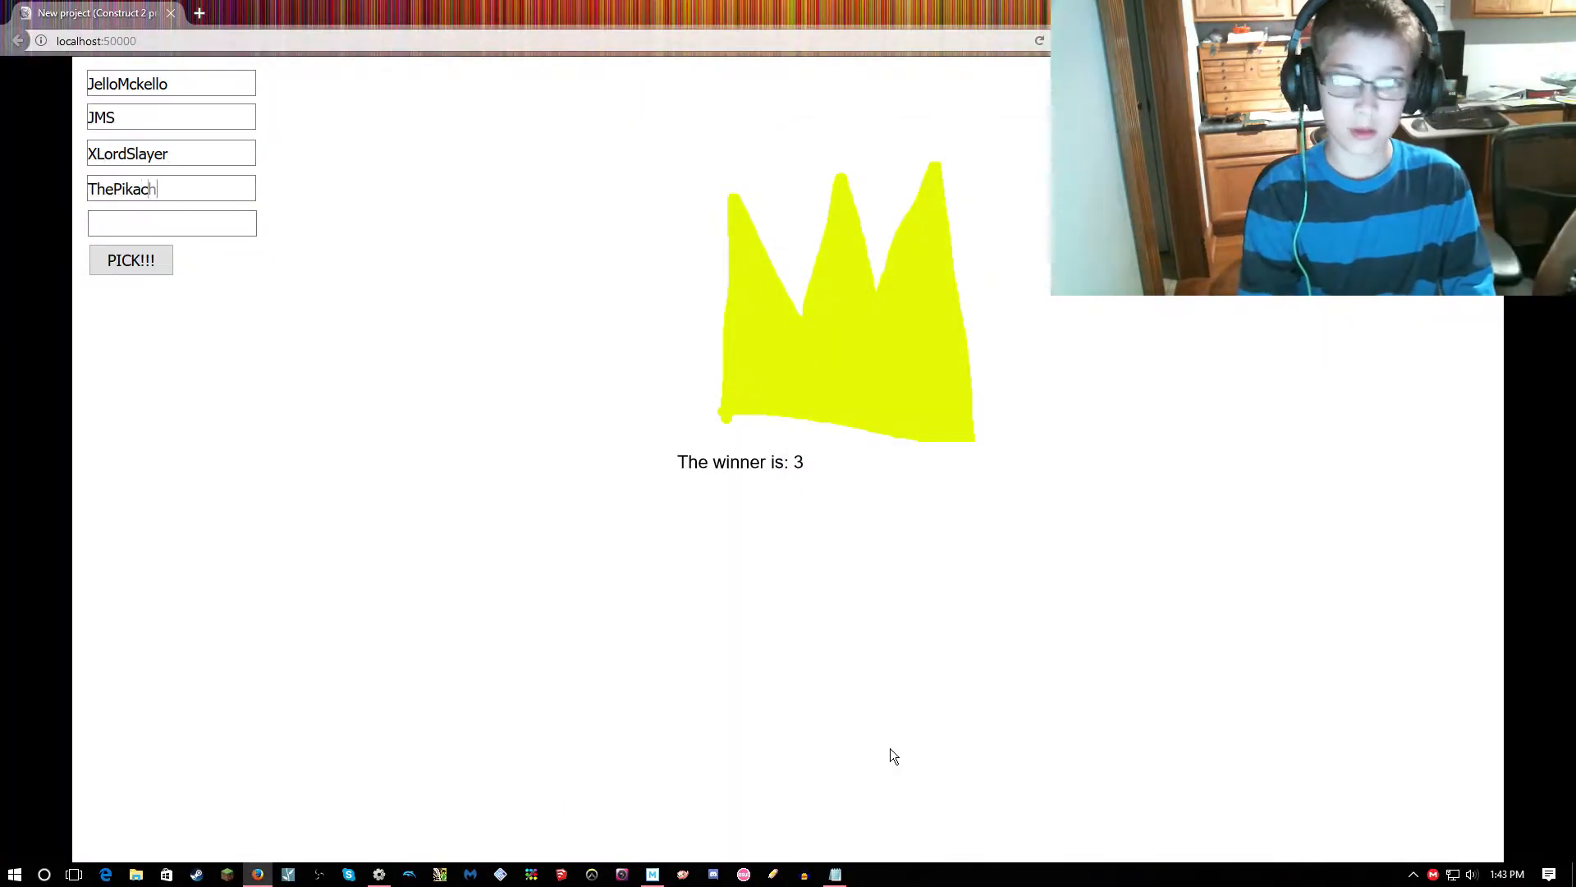
text(ItsJLB)
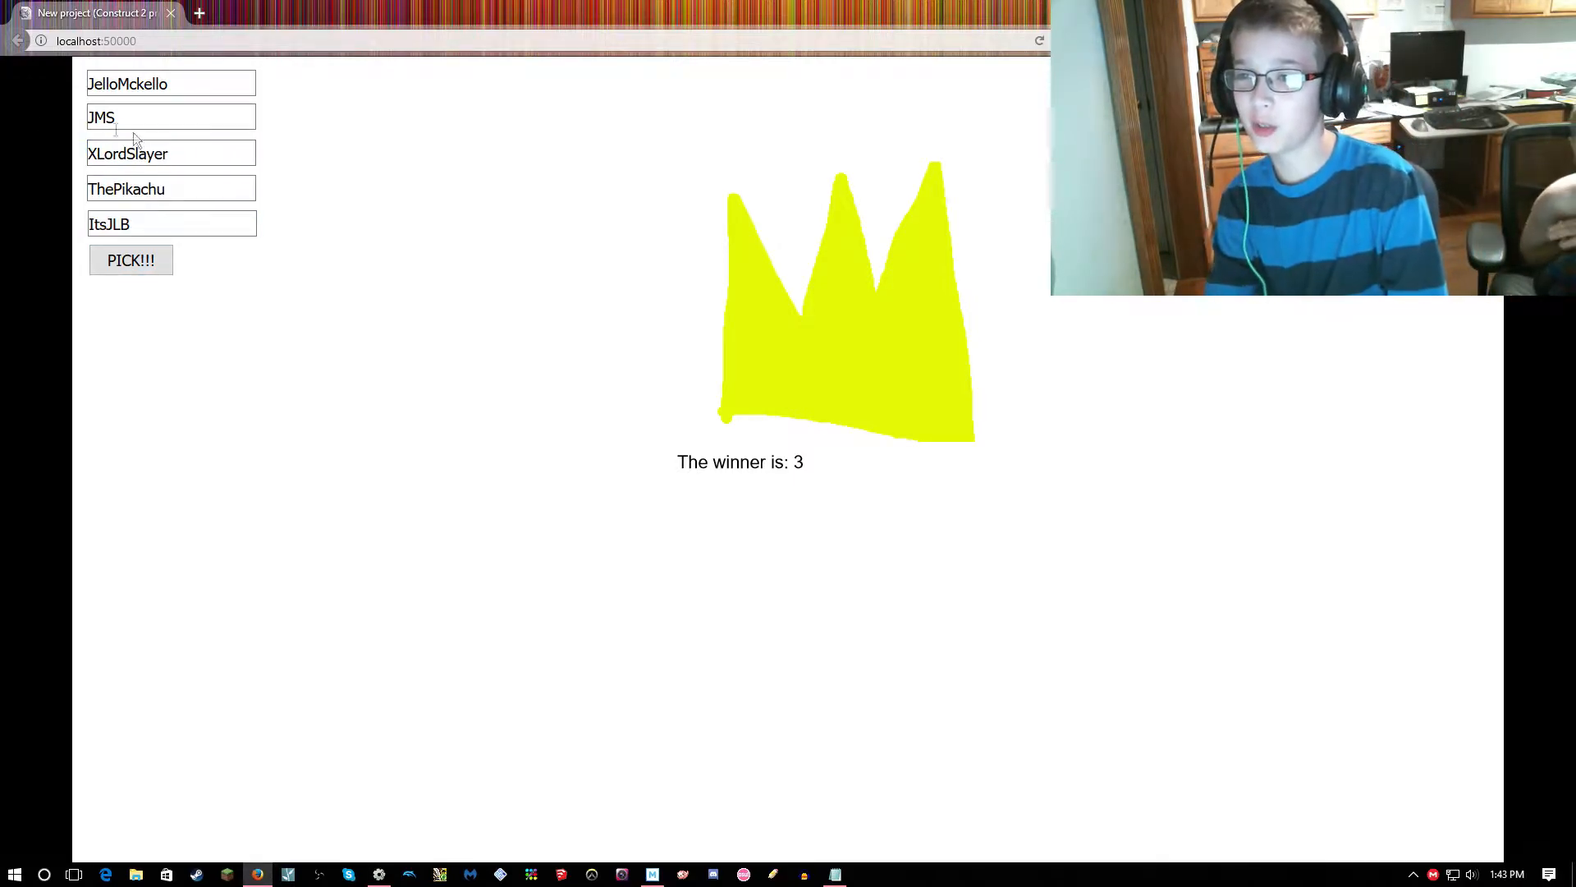
mouse_move(202, 315)
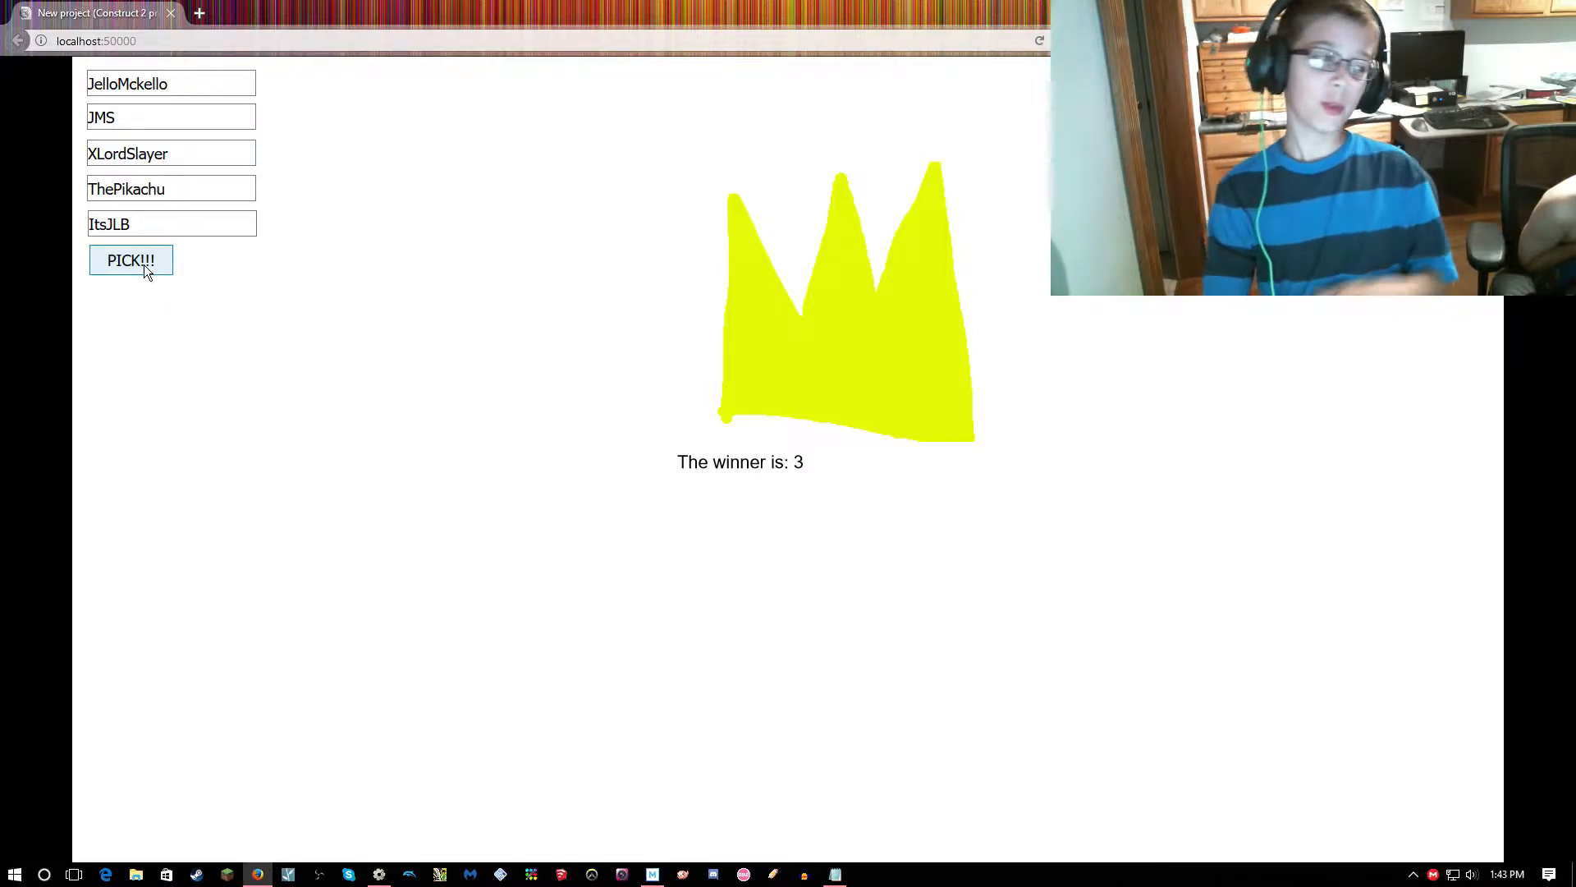
click(130, 260)
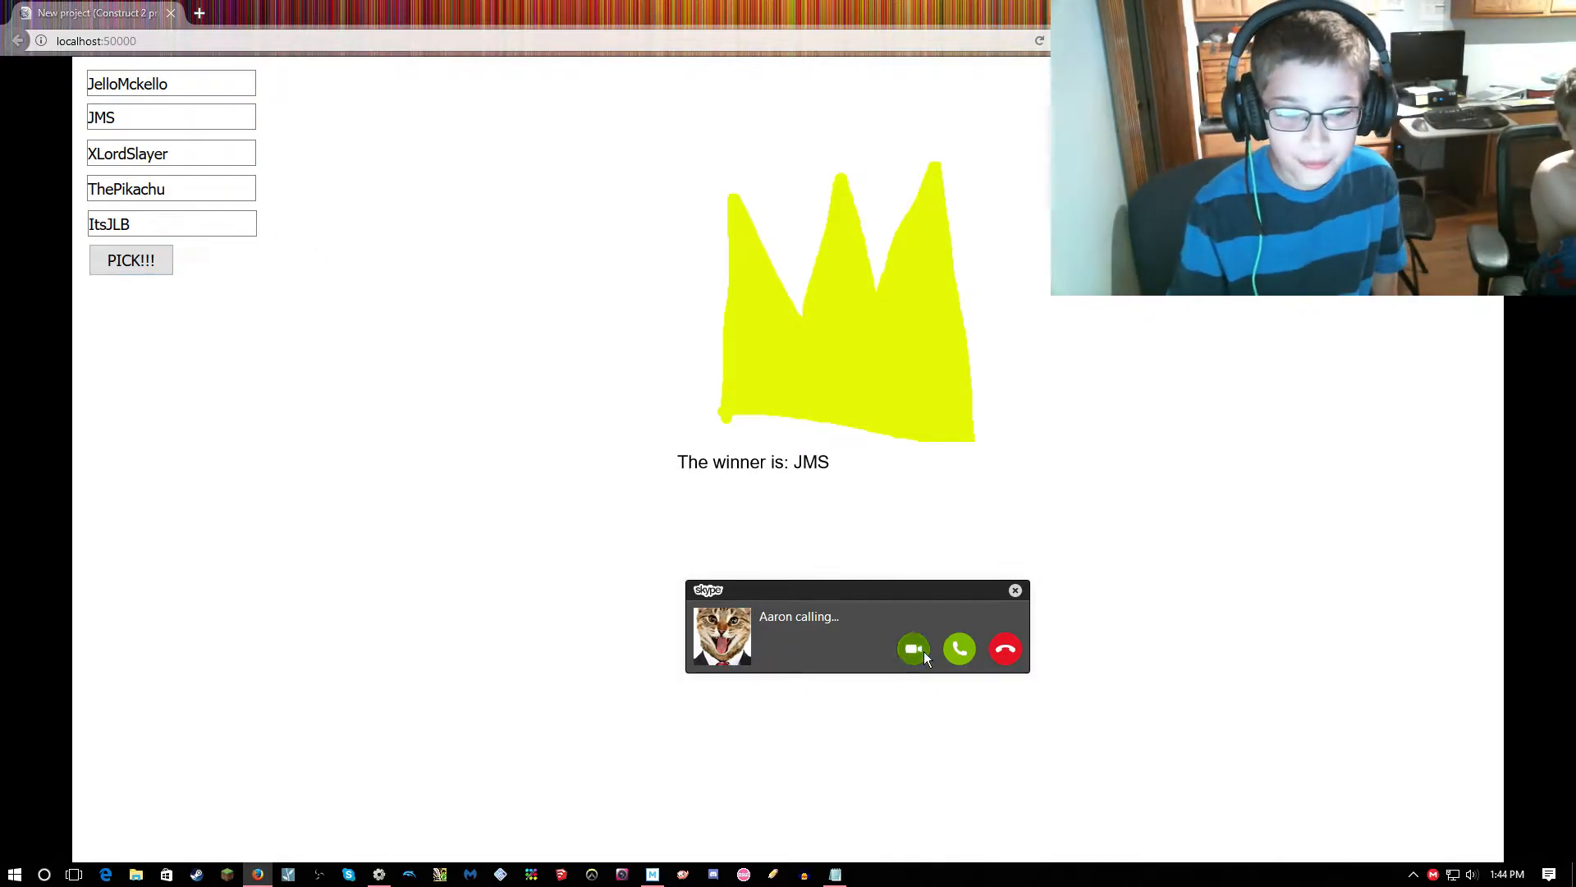
Answer Aaron's incoming Skype call with video.
click(913, 648)
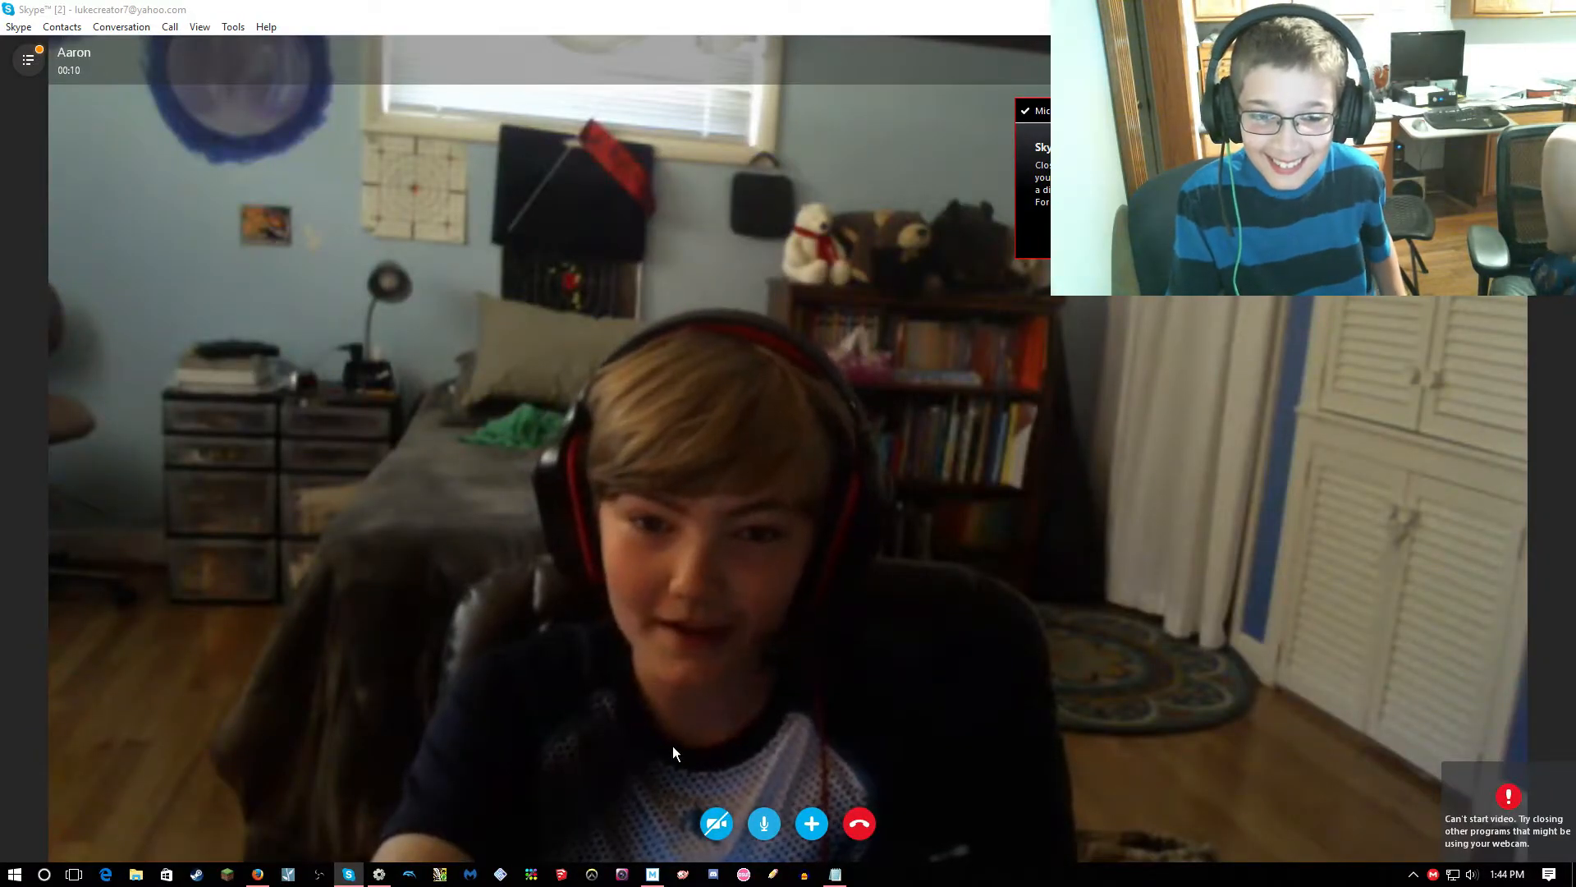
click(858, 824)
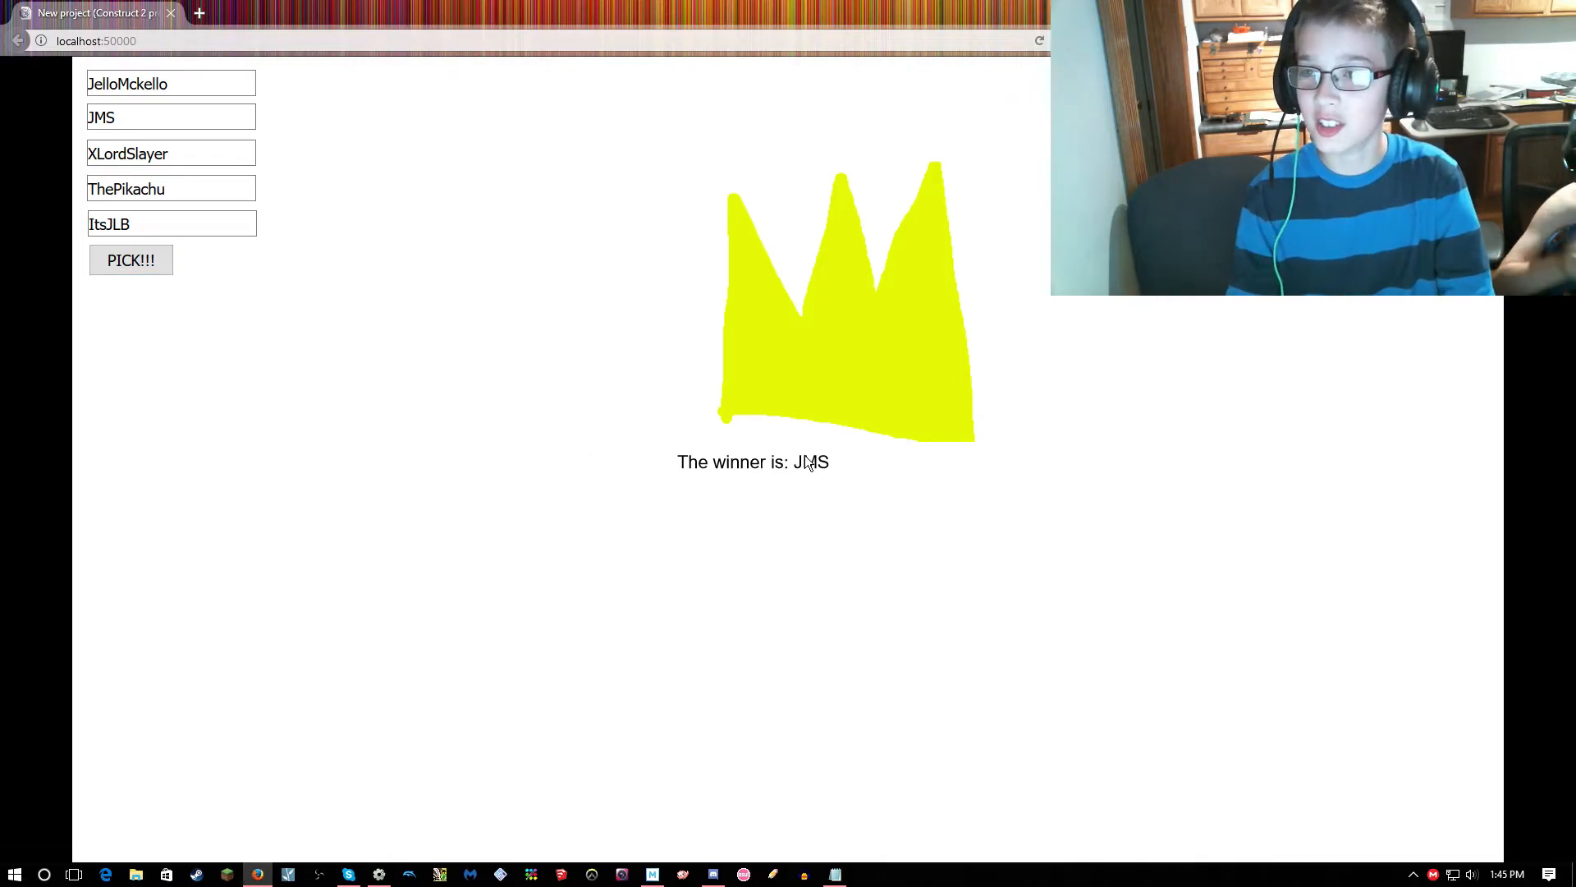
mouse_move(502, 465)
text(4)
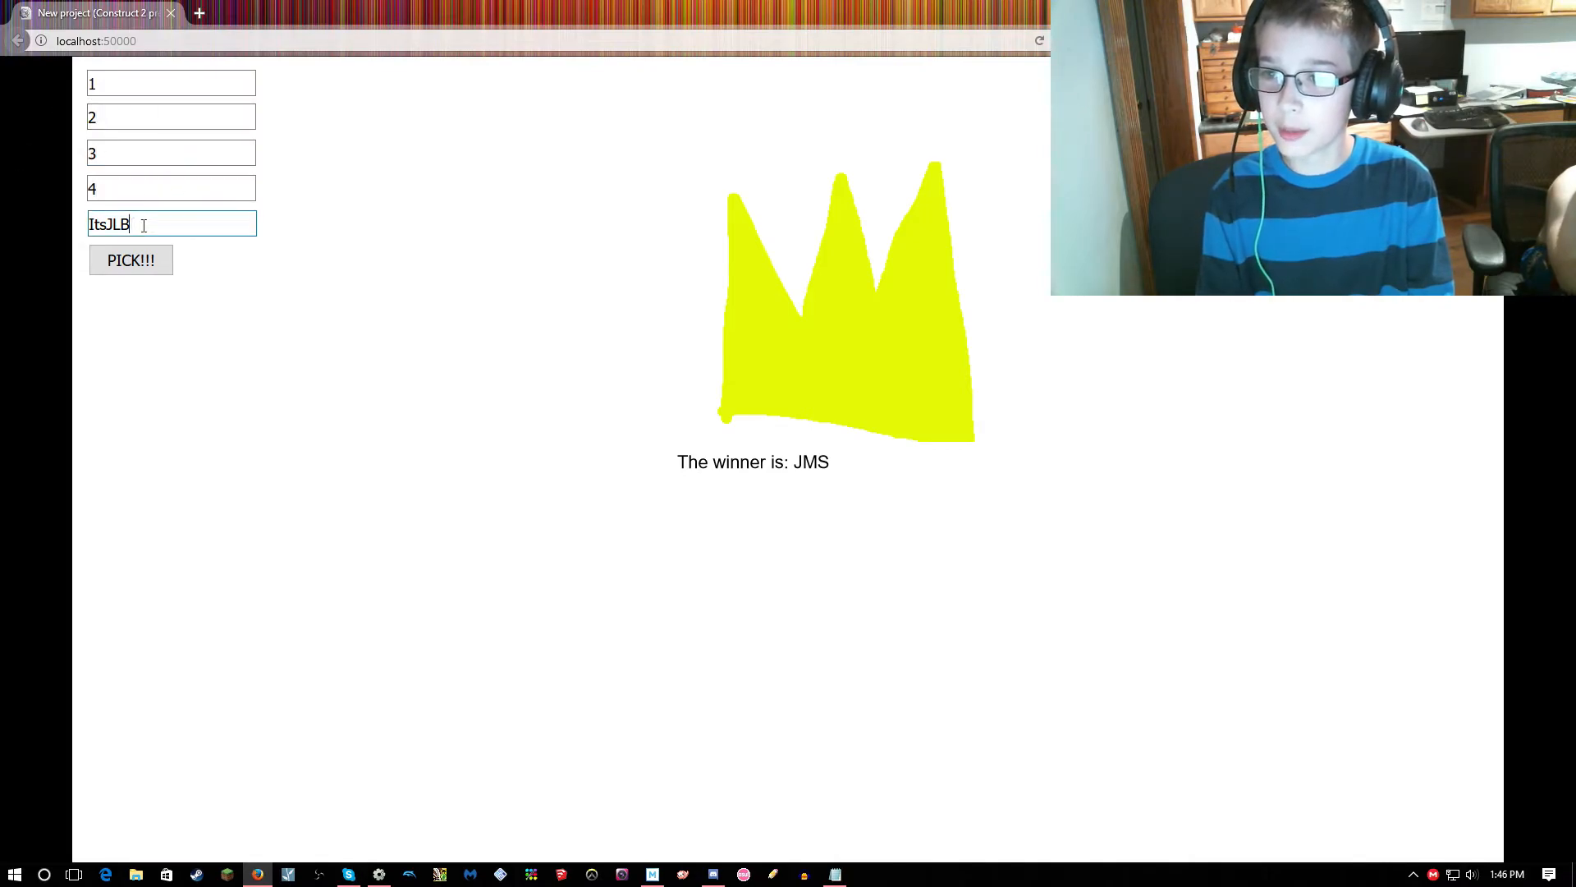
Pick a random winner from the entries 1 to 5.
click(130, 259)
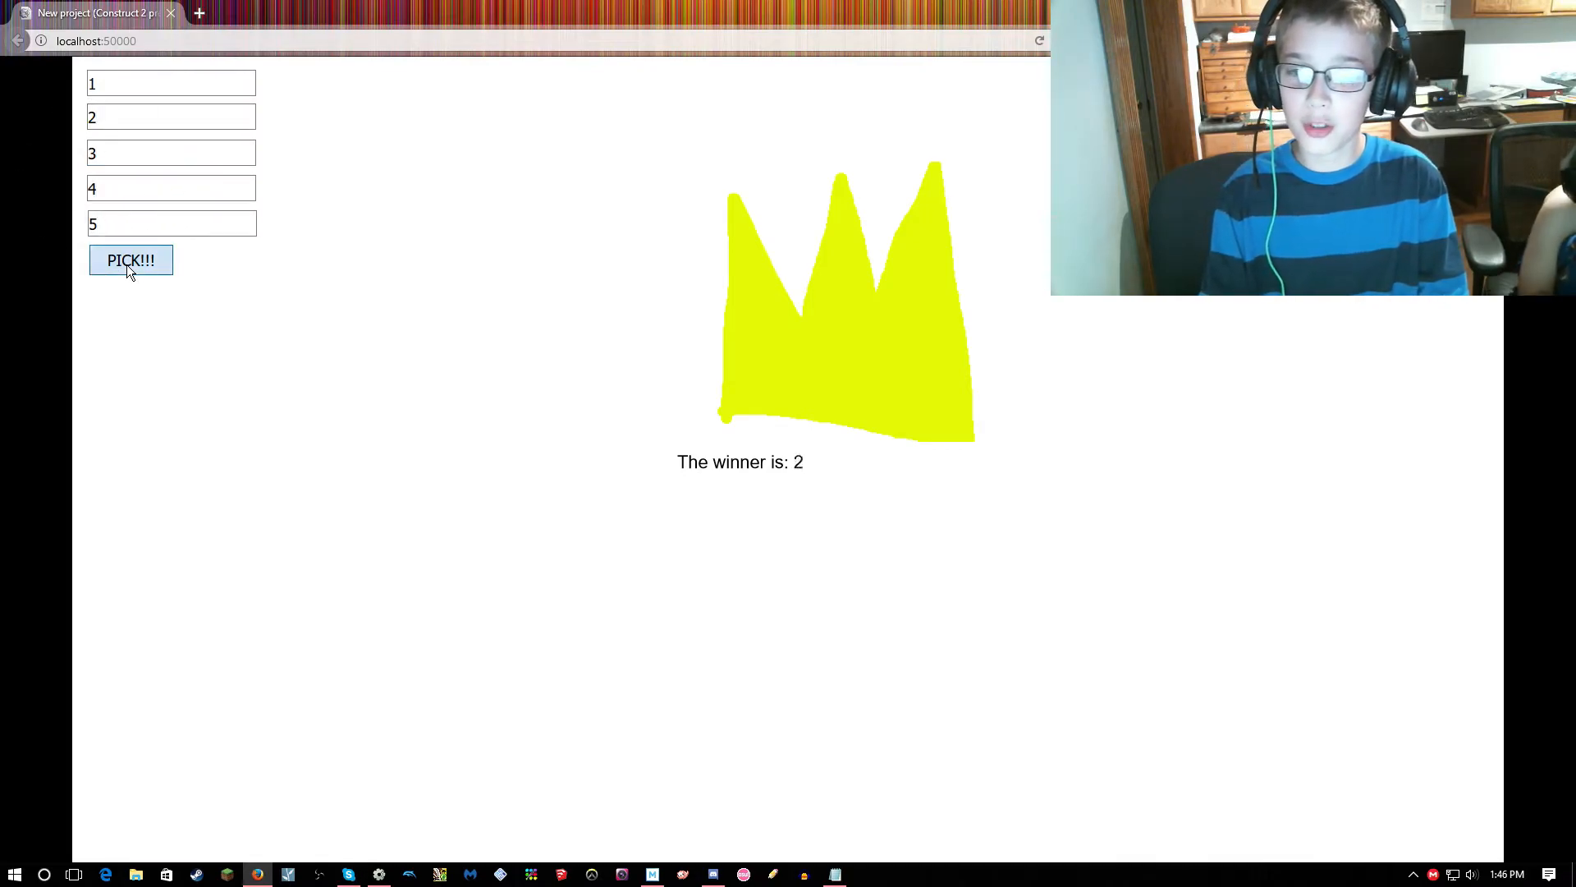